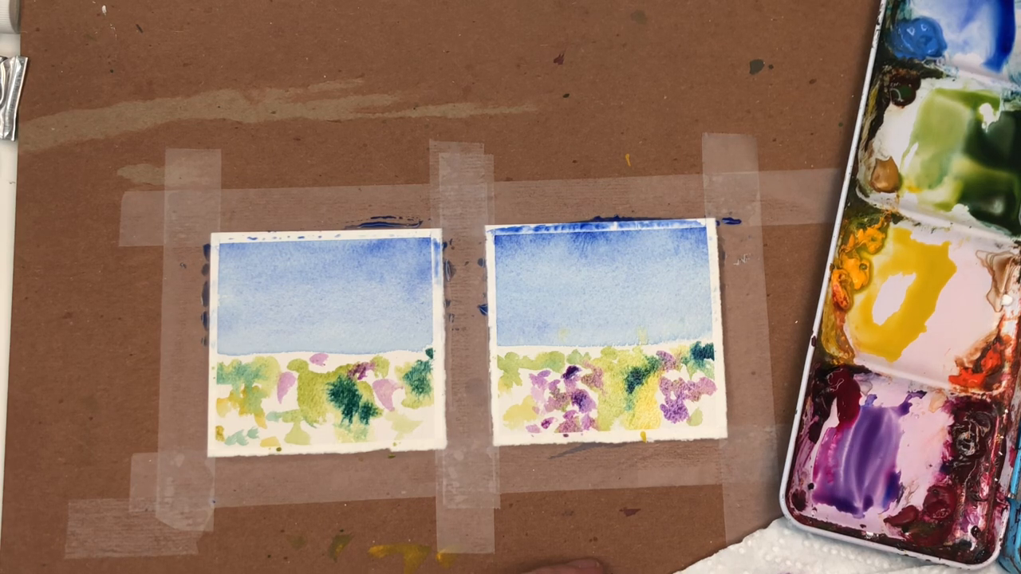
{"action": "mouse_move", "coordinate": [694, 399]}
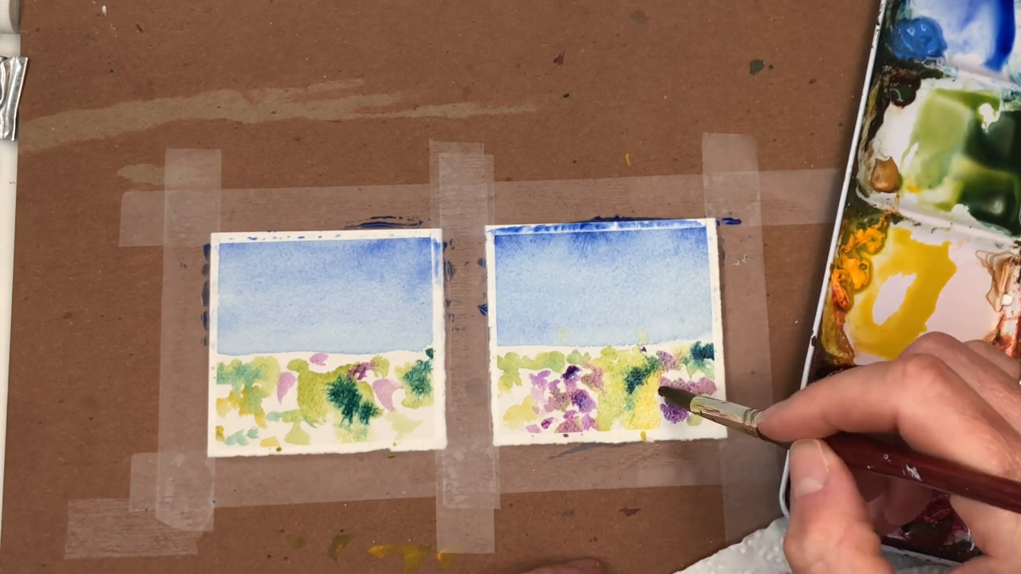